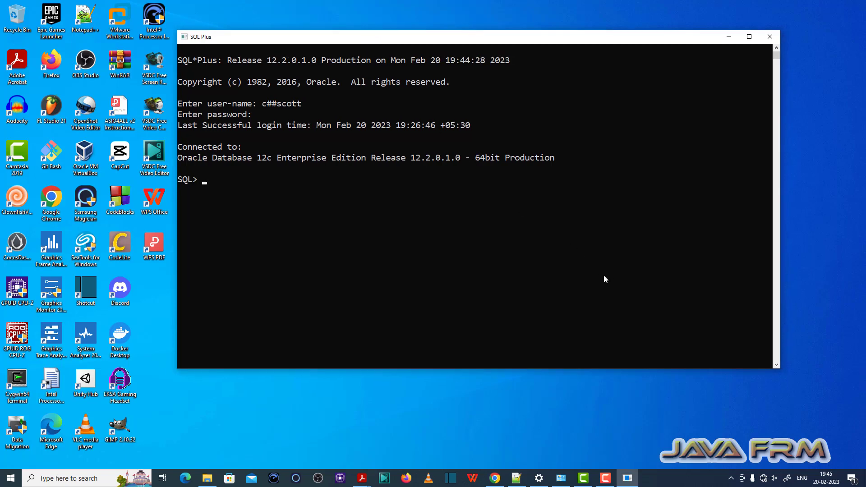
Run create view as select * from person; with no view name, getting ORA-00999.
{"action": "type", "text": "creat"}
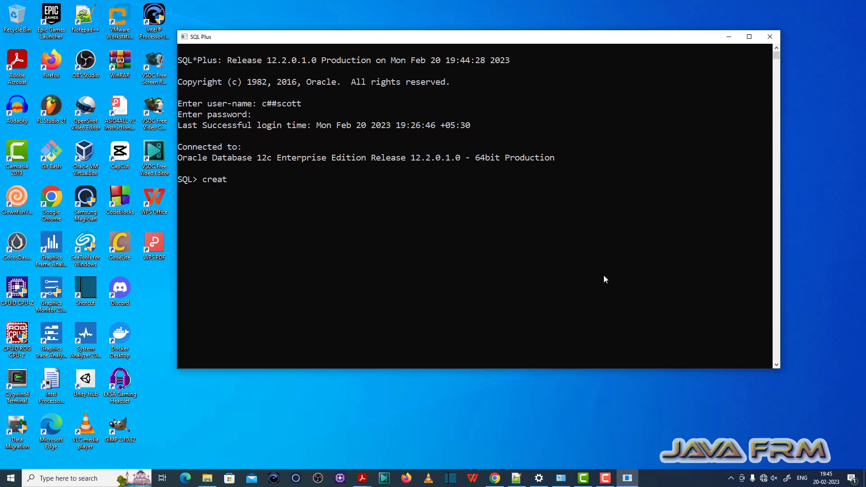
{"action": "type", "text": "e"}
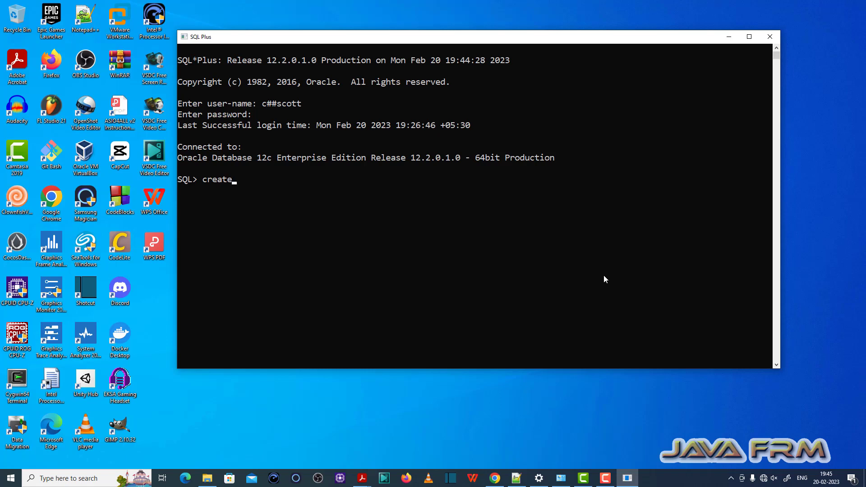
{"action": "type", "text": "v"}
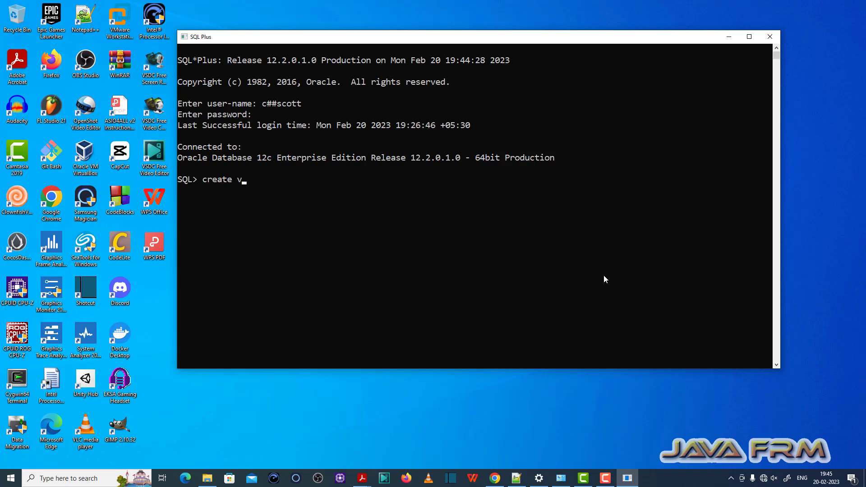
{"action": "type", "text": "iew as select * from p"}
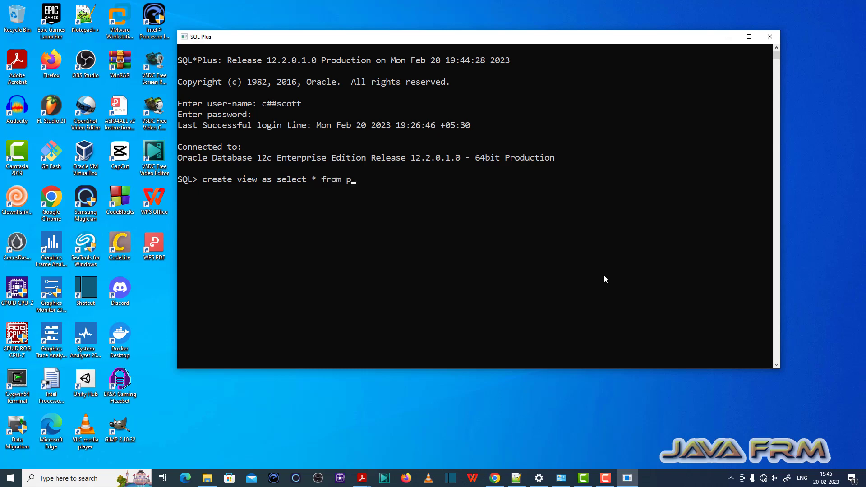
{"action": "type", "text": "erson;"}
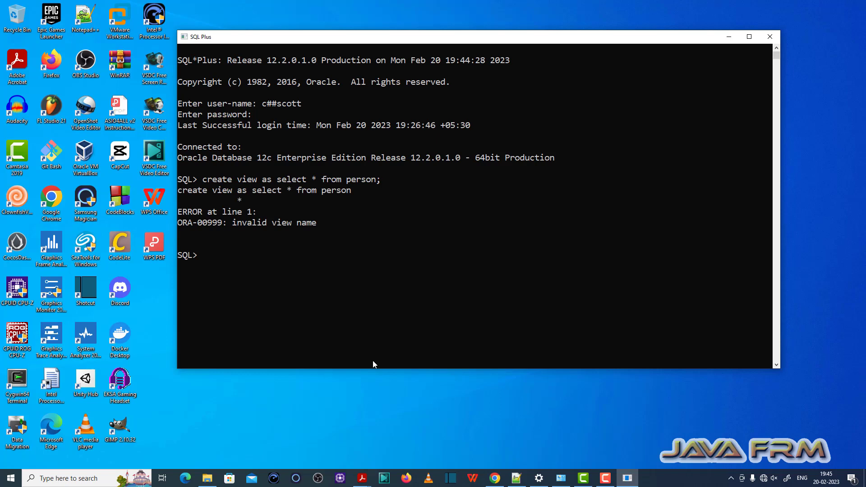
Re-enter the unnamed create view as select * from person; statement at a fresh prompt.
{"action": "double_click", "coordinate": [206, 222]}
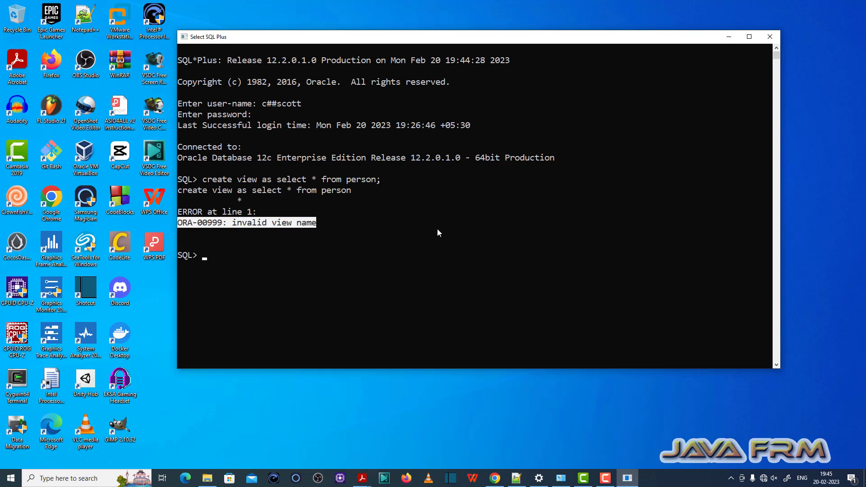
{"action": "mouse_move", "coordinate": [466, 234]}
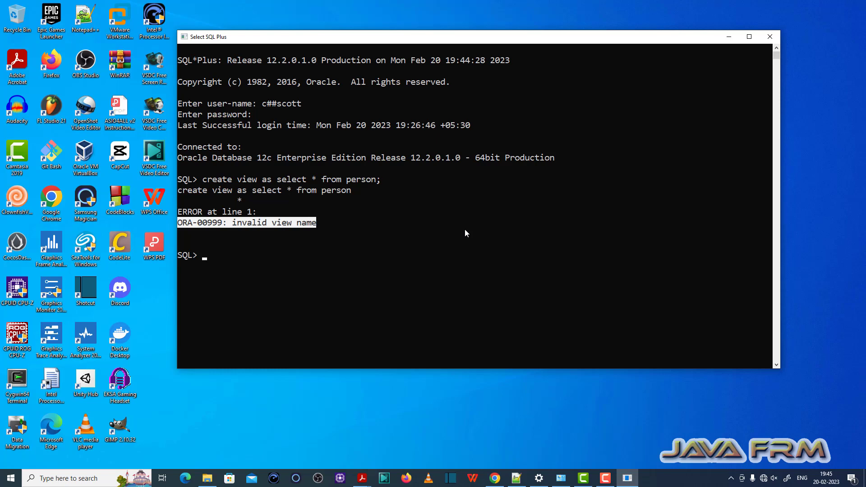
{"action": "type", "text": "create view as select * from person;"}
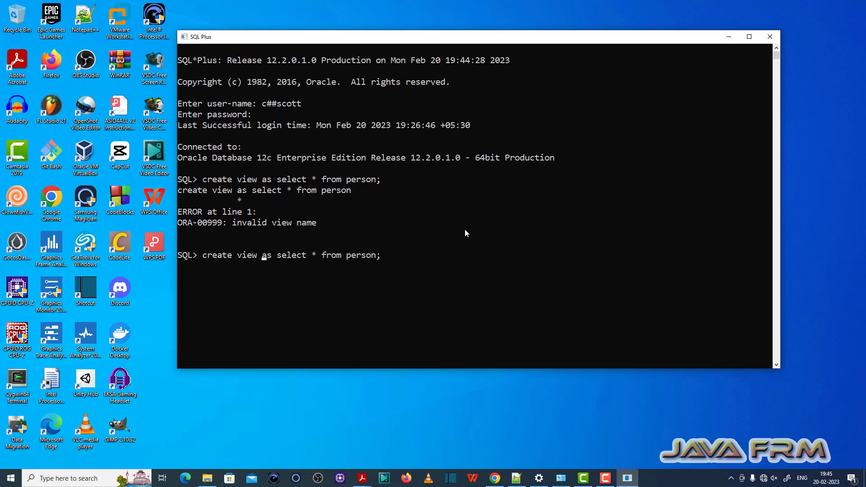
Name the view $view and run it, failing with ORA-00911: invalid character.
{"action": "type", "text": "$vas"}
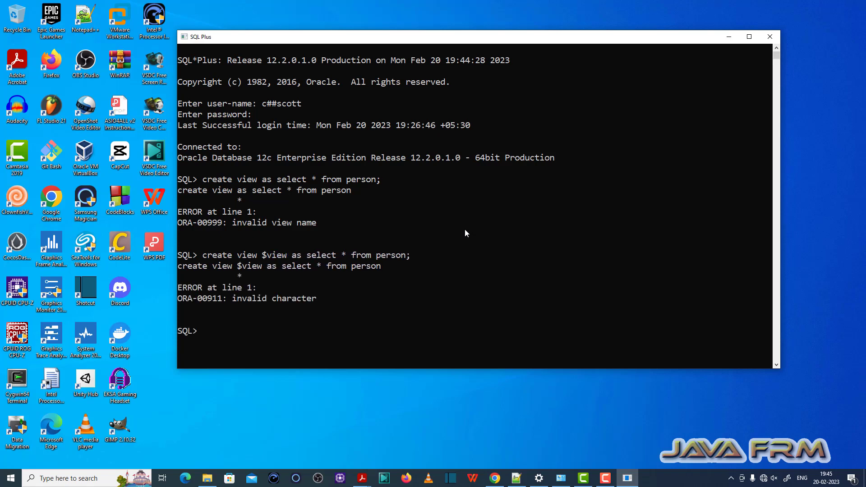
{"action": "type", "text": "create view $view as select * from person;"}
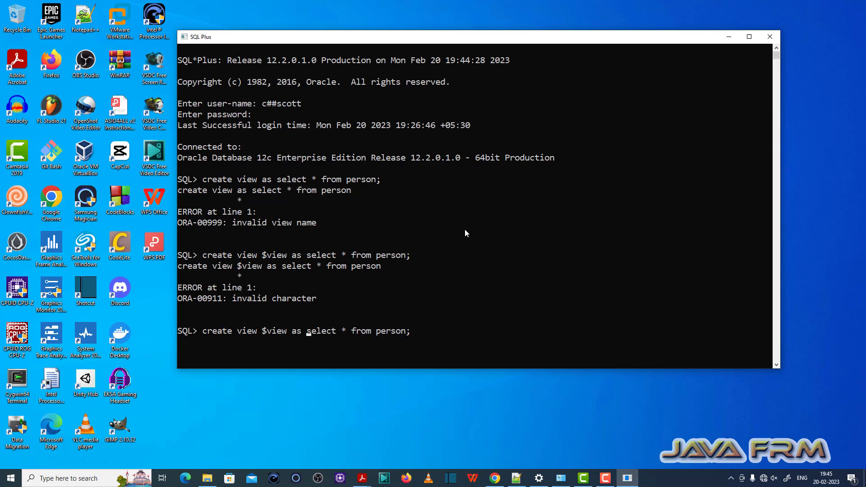
Replace $view with the reserved word insert and run it, failing with ORA-00999.
{"action": "key", "text": "BackSpace"}
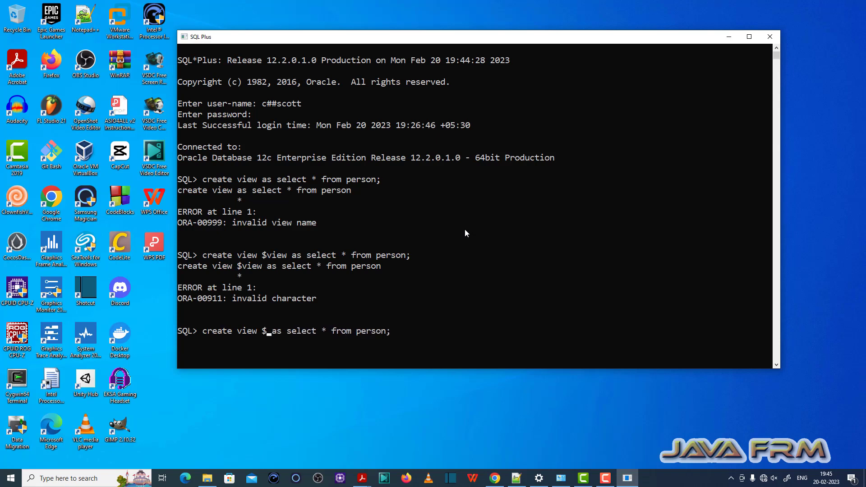
{"action": "key", "text": "Backspace"}
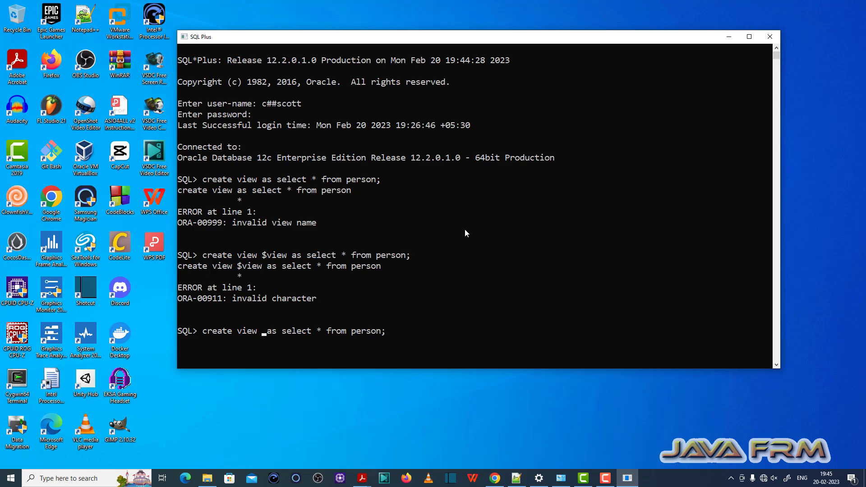
{"action": "type", "text": "insert"}
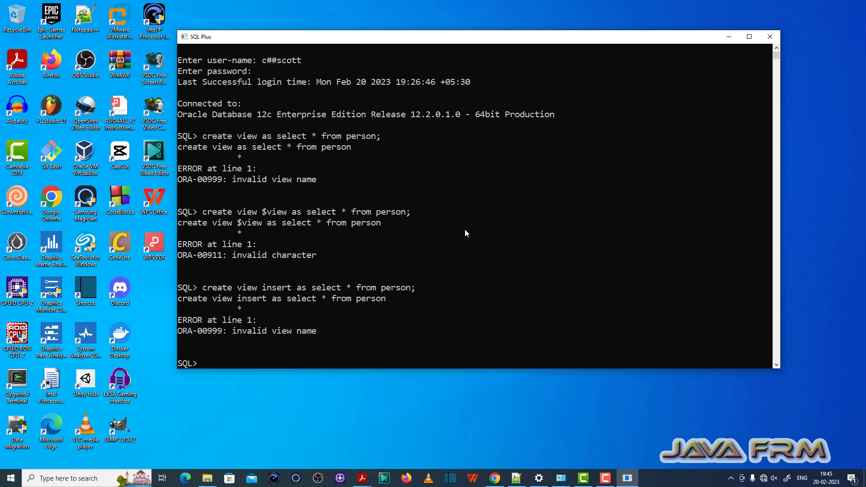
{"action": "type", "text": "create view insert as select * from person;"}
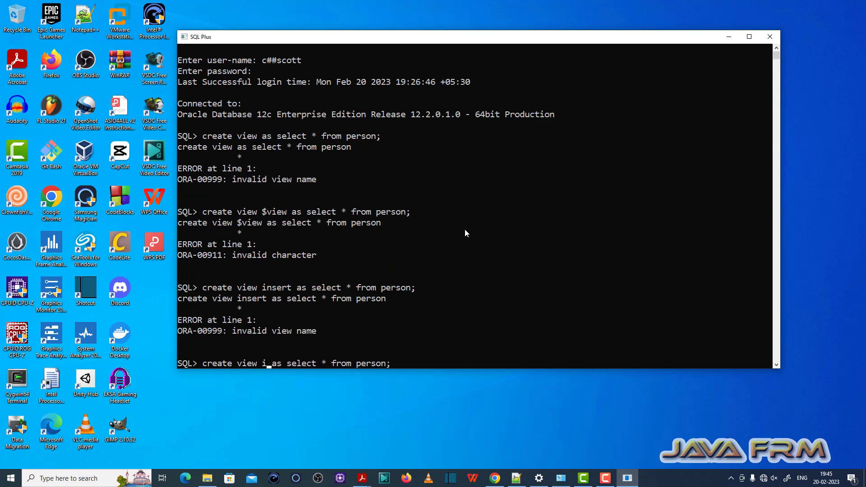
Change the recalled statement's view name from insert to persona, not yet run.
{"action": "key", "text": "Backspace"}
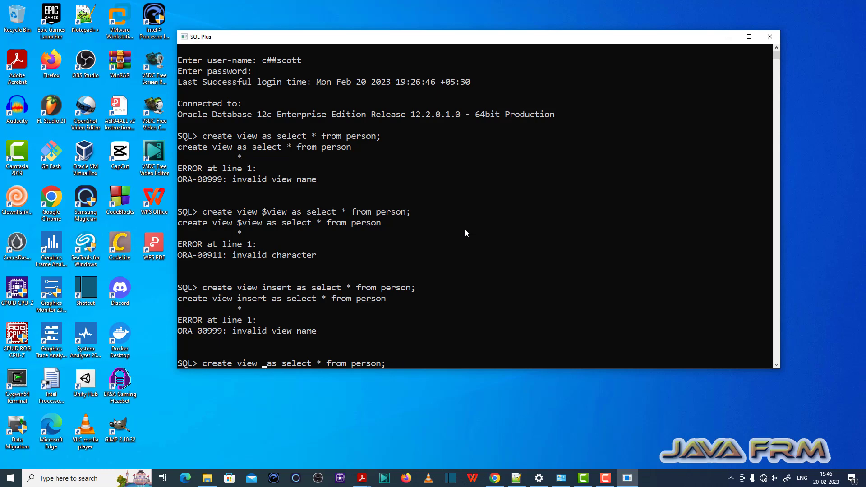
{"action": "type", "text": "persona"}
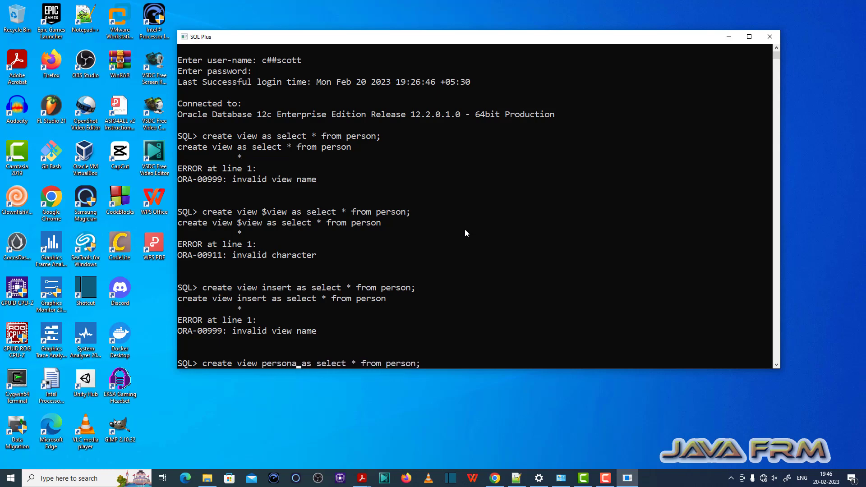